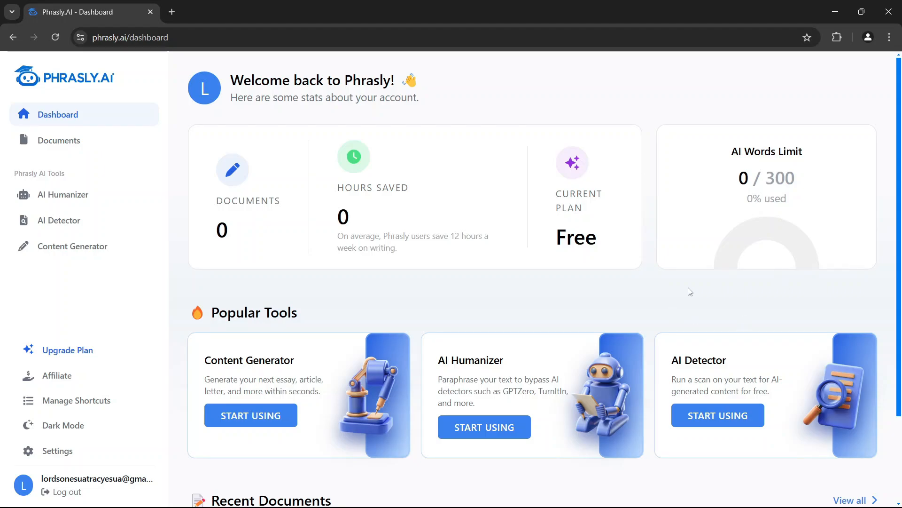
mouse_move(691, 291)
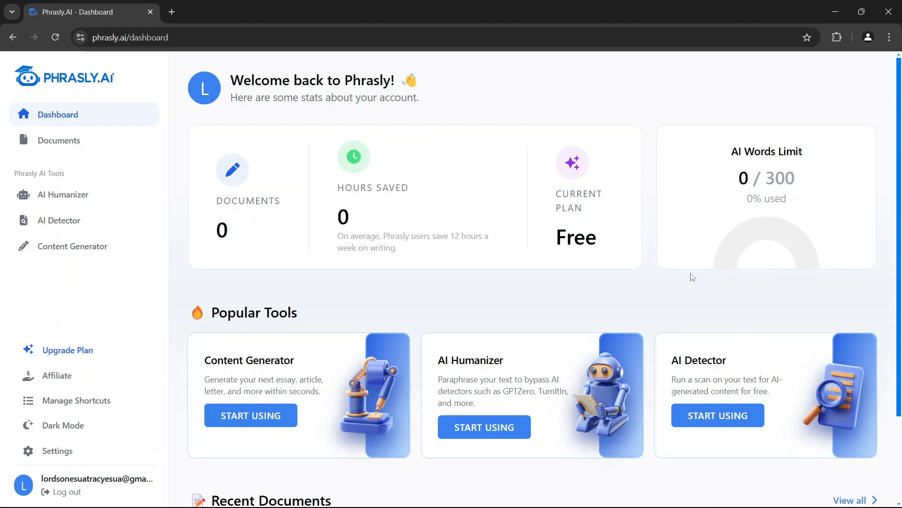
mouse_move(661, 213)
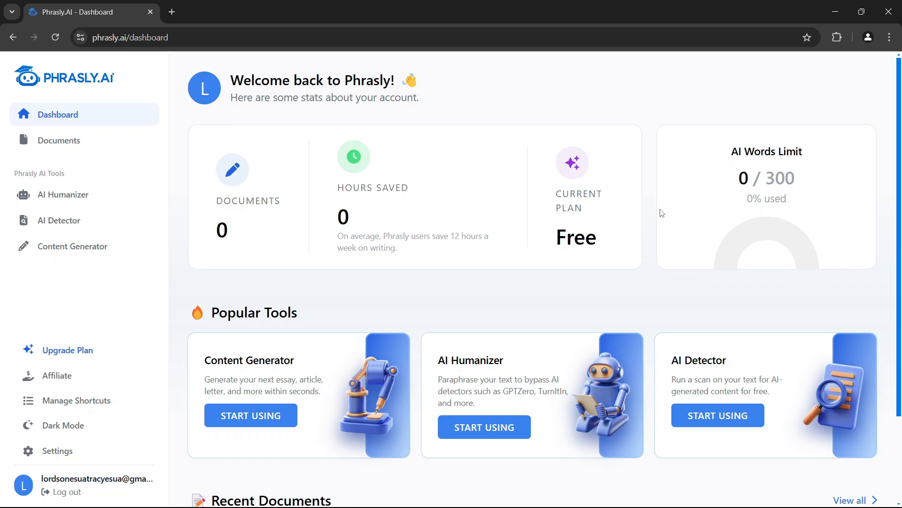
mouse_move(762, 117)
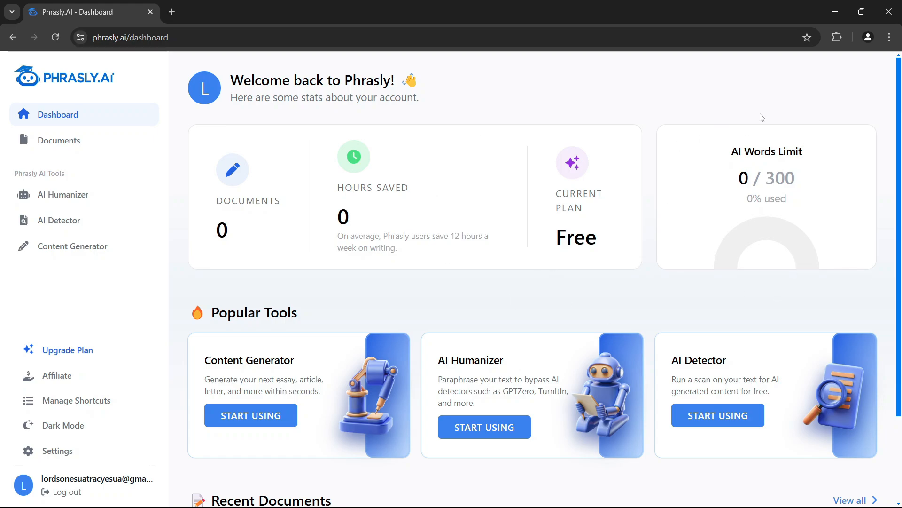
mouse_move(633, 320)
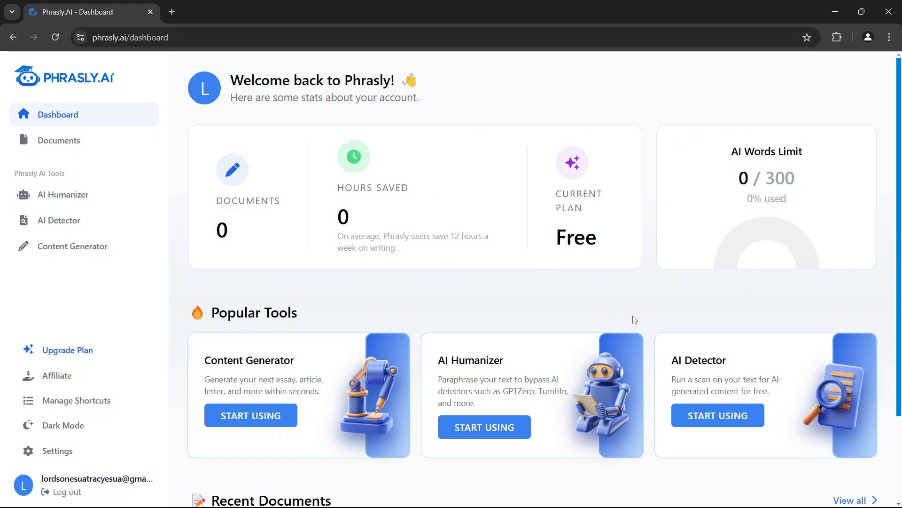
mouse_move(595, 236)
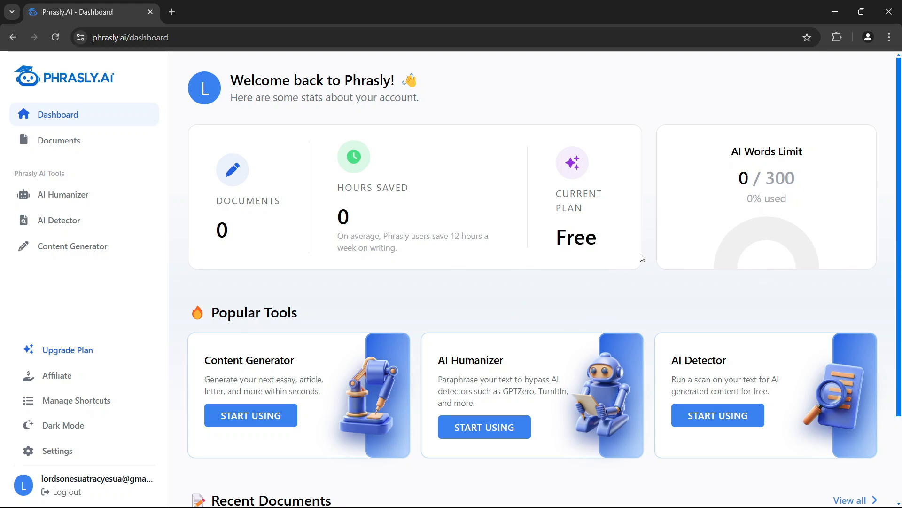
mouse_move(758, 144)
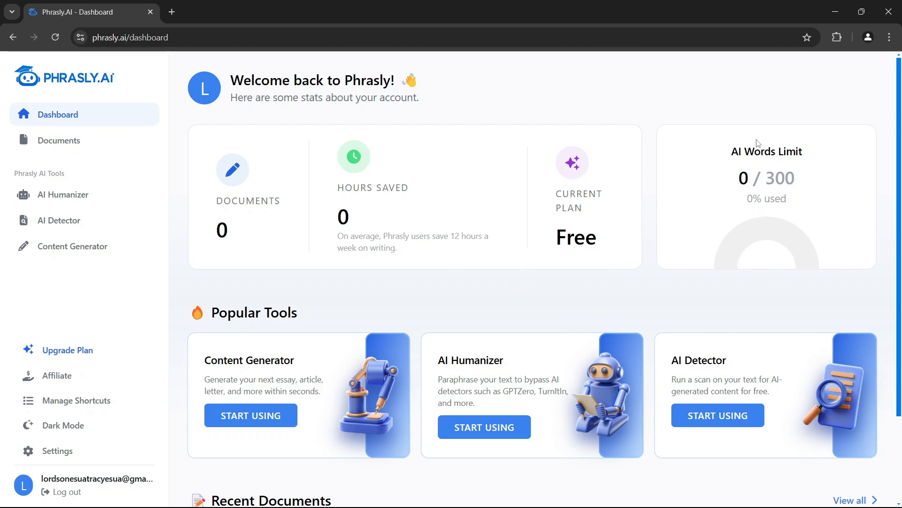
mouse_move(659, 124)
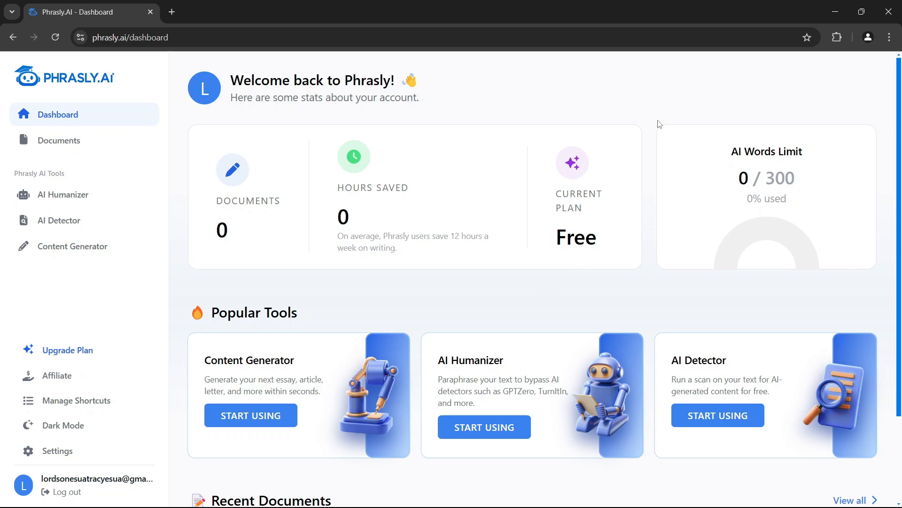
mouse_move(530, 287)
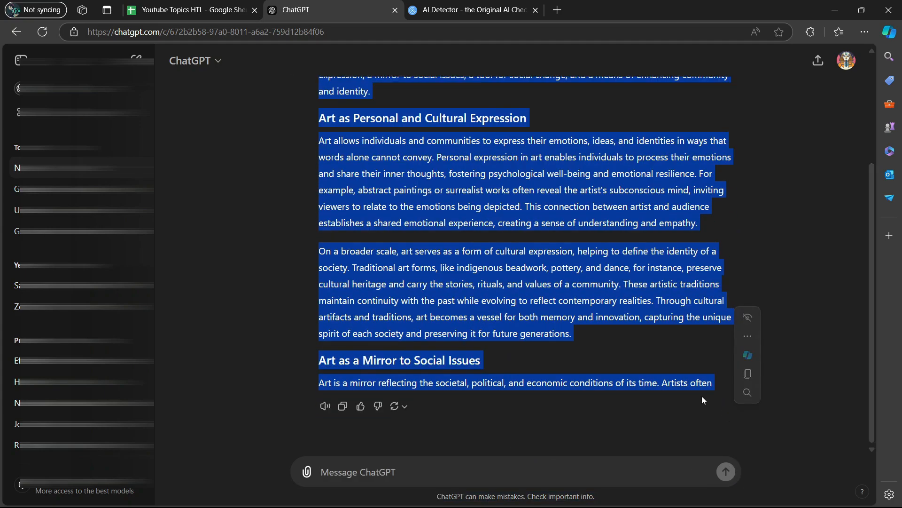
Scan the pasted ChatGPT art essay in GPTZero, which rates it 100% AI generated
click(472, 10)
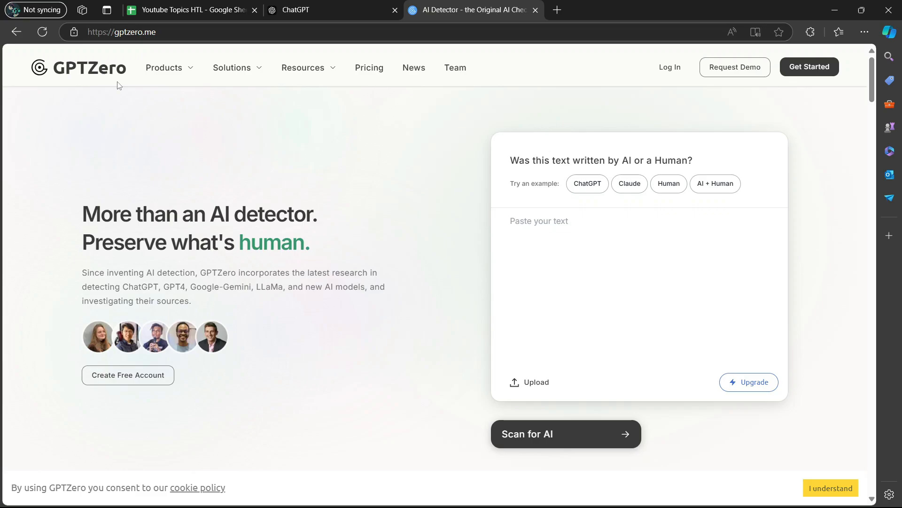
scroll(down, 3)
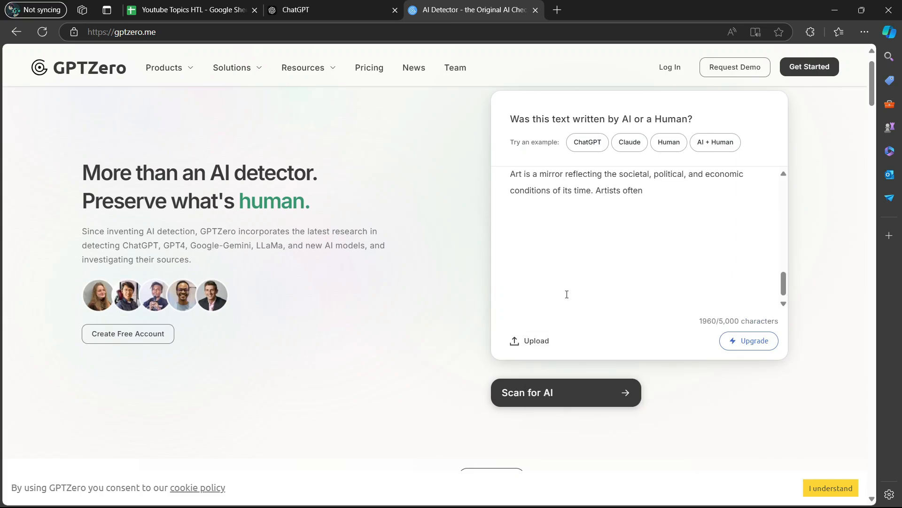
mouse_move(586, 399)
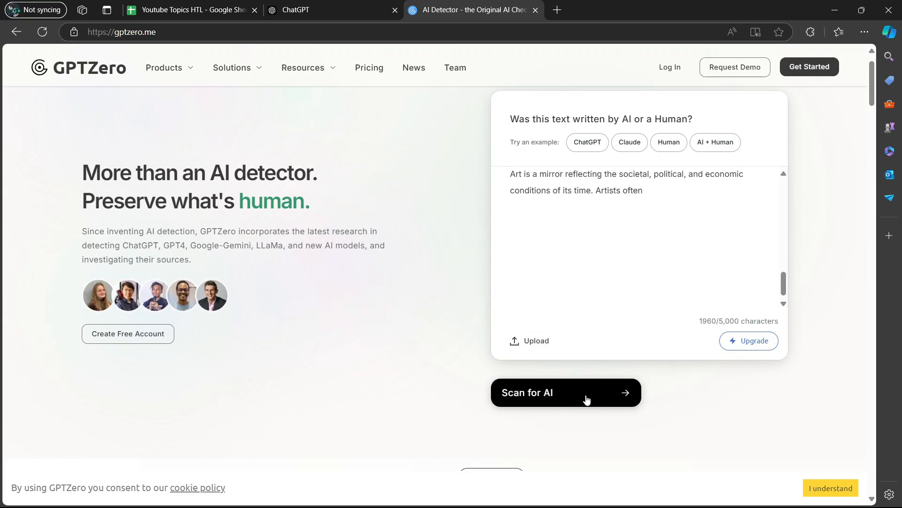
click(566, 392)
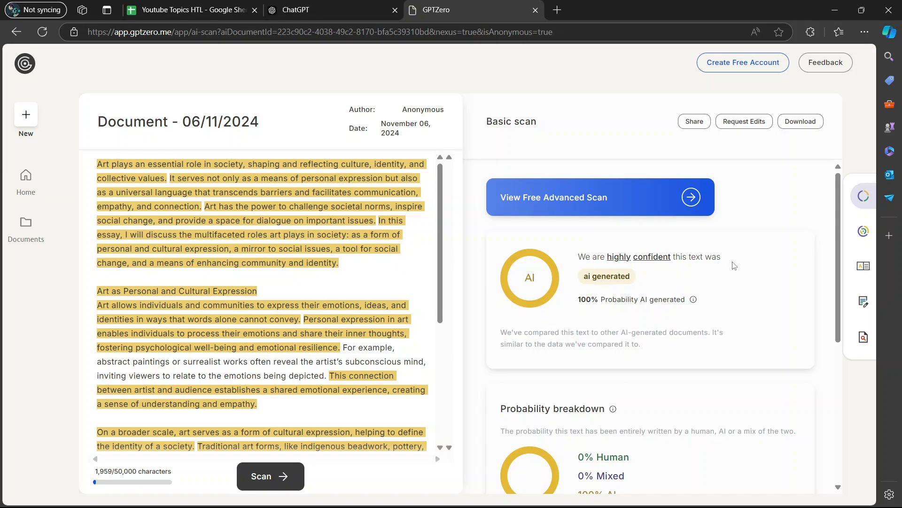
mouse_move(608, 243)
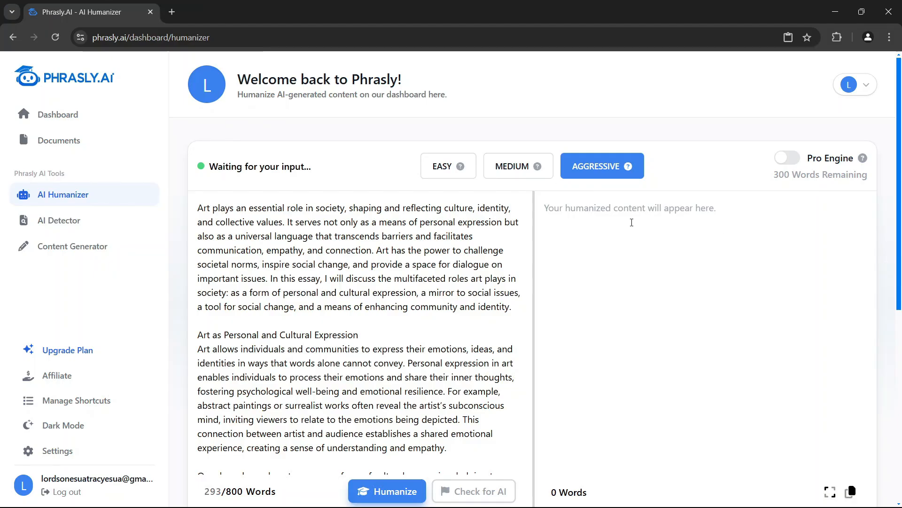
Humanize the art essay in Aggressive mode, producing a 297-word reworded draft
click(387, 491)
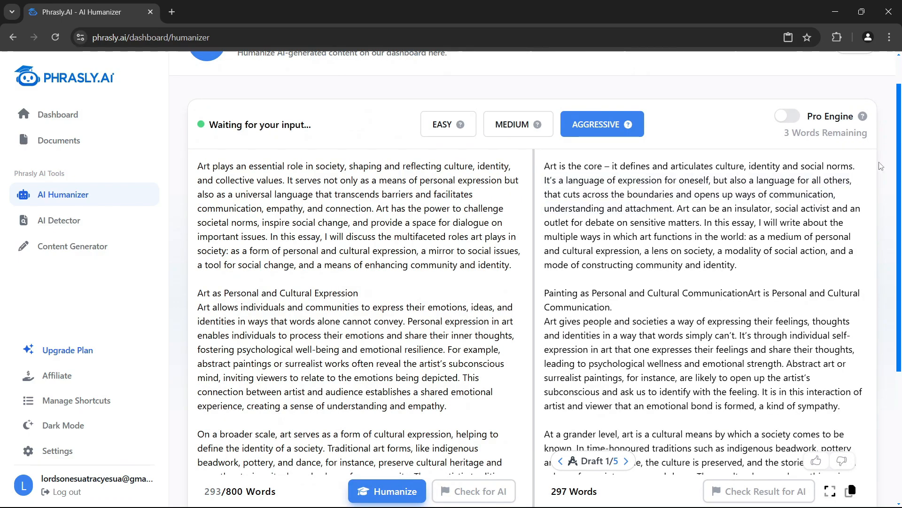
mouse_move(541, 170)
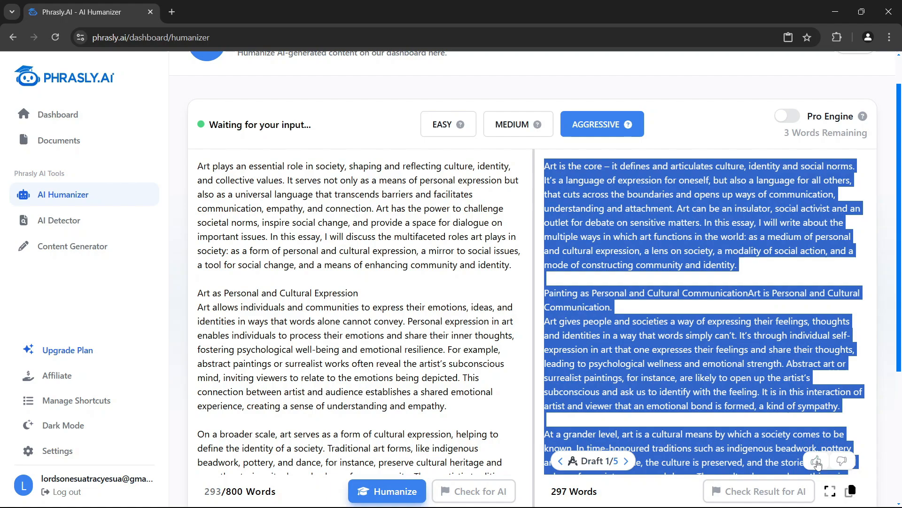
scroll(down, 3)
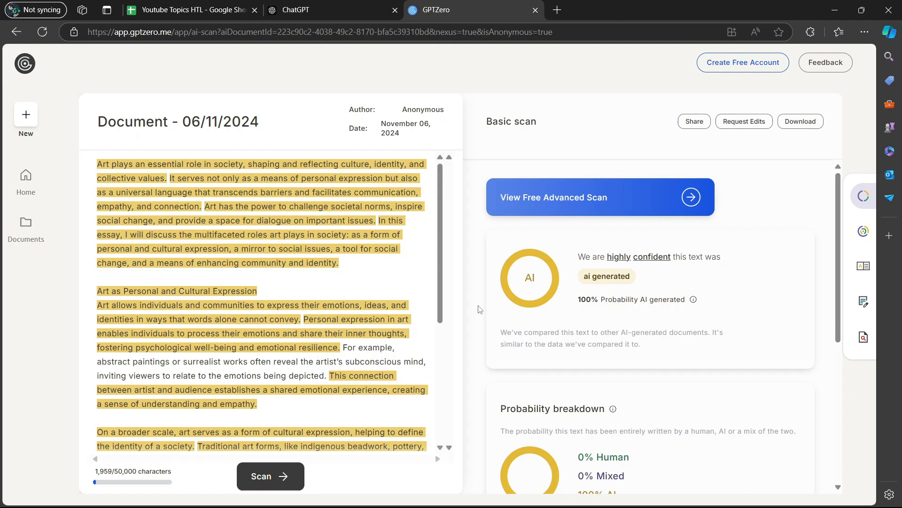
mouse_move(429, 449)
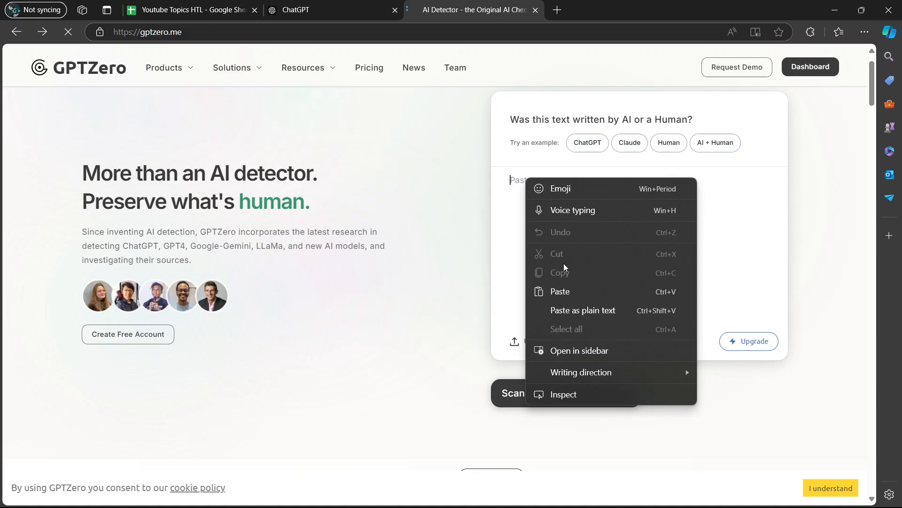
Paste the 297-word humanized draft into GPTZero and start its AI scan
click(559, 291)
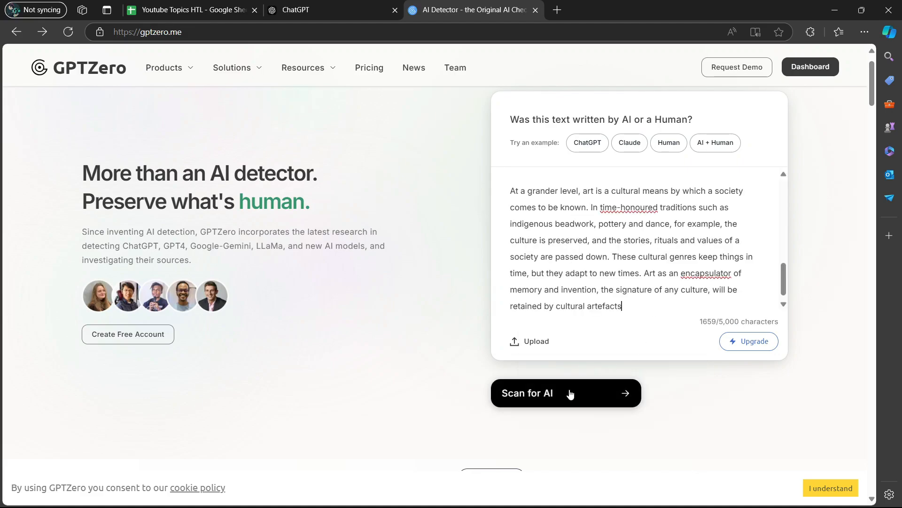
click(566, 393)
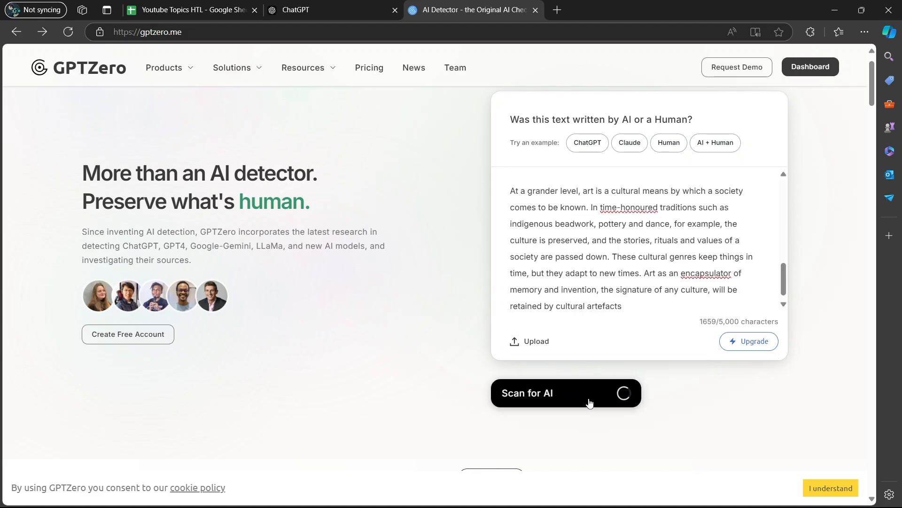
Read GPTZero's verdict: entirely human, 4% AI and 96% human probability
click(565, 392)
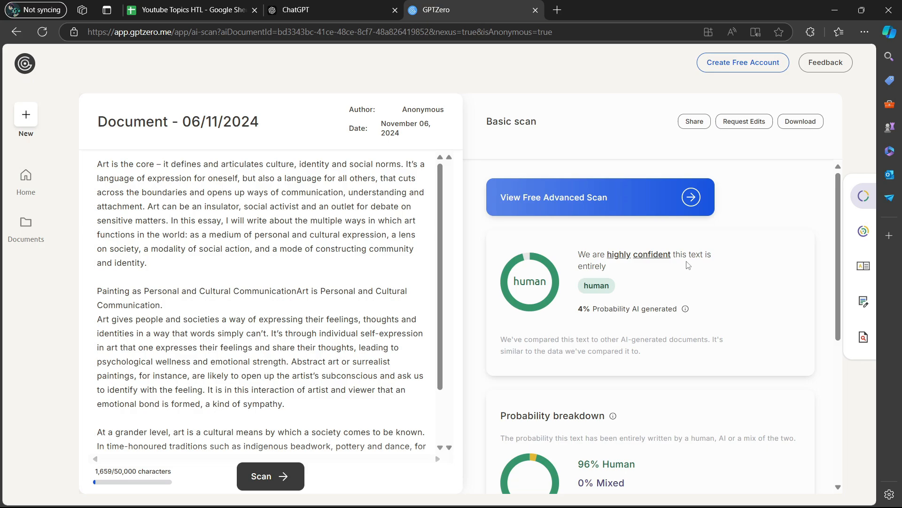
mouse_move(658, 311)
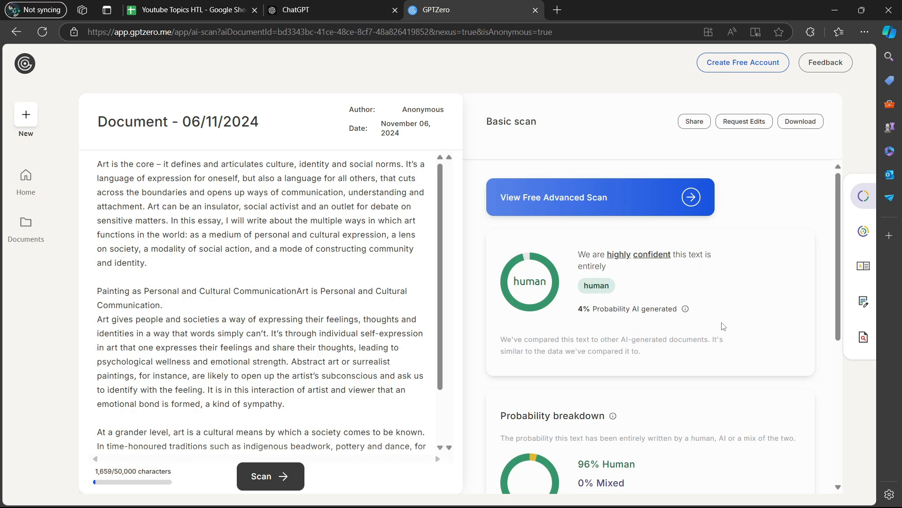
mouse_move(649, 220)
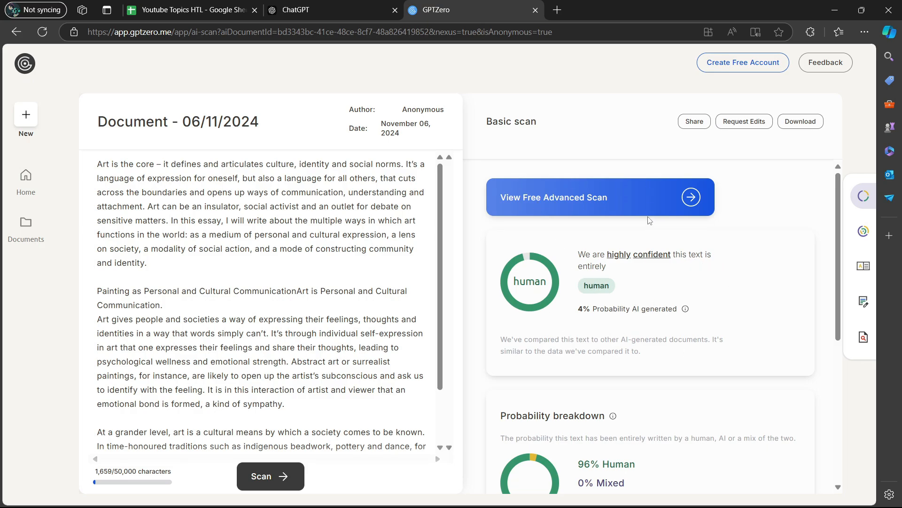